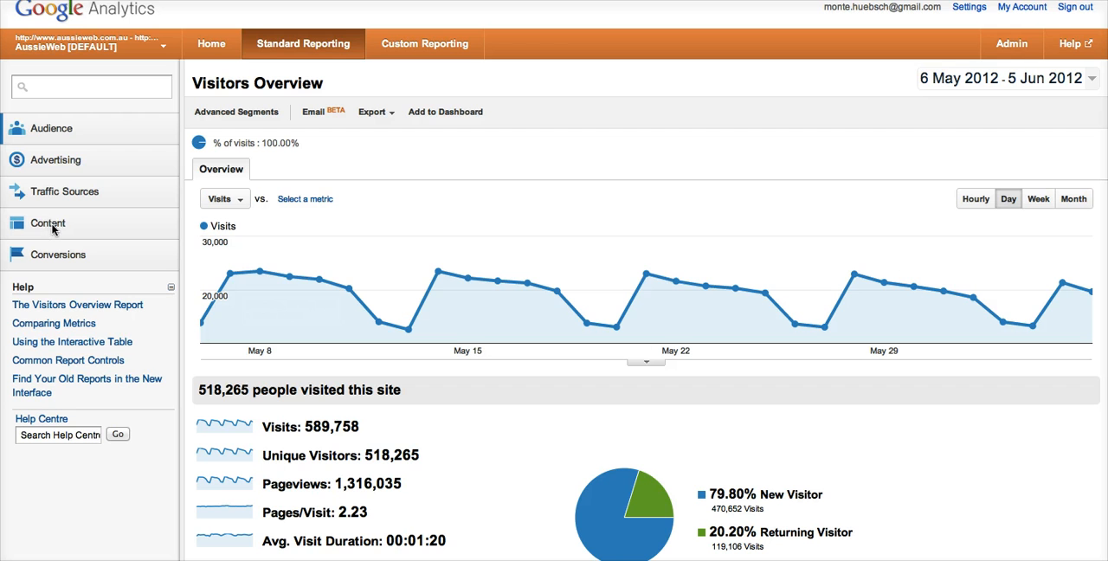
- Expand the Content reports in the sidebar and choose In-Page Analytics
left_click(49, 222)
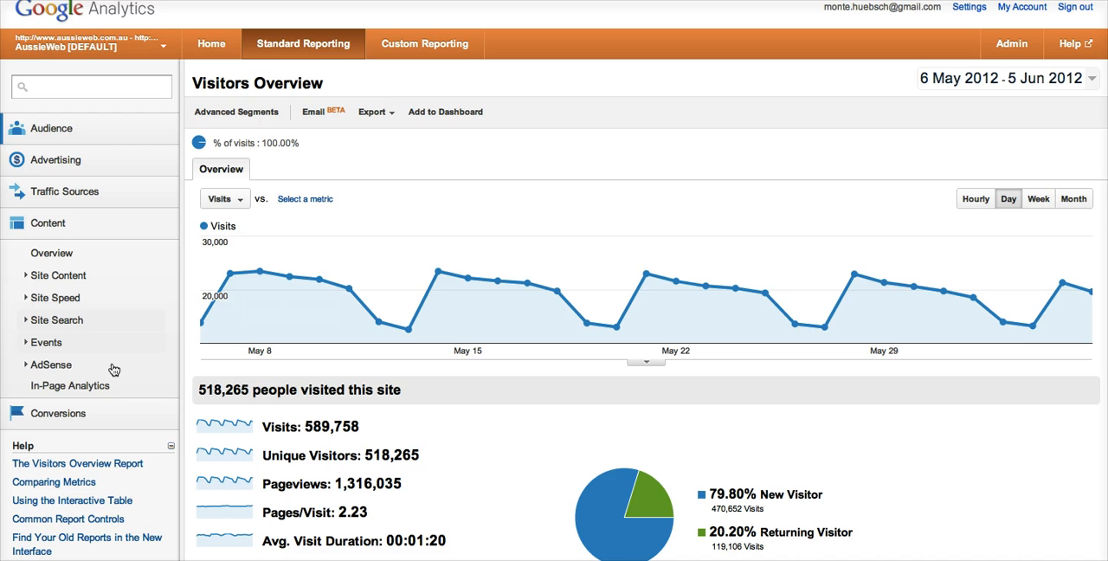
left_click(69, 386)
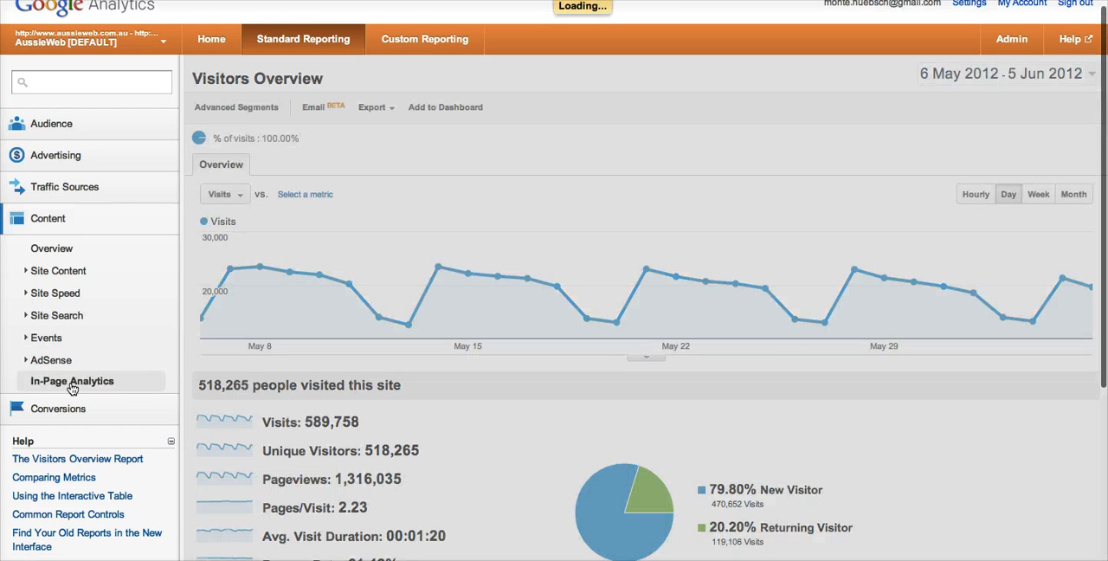
left_click(73, 381)
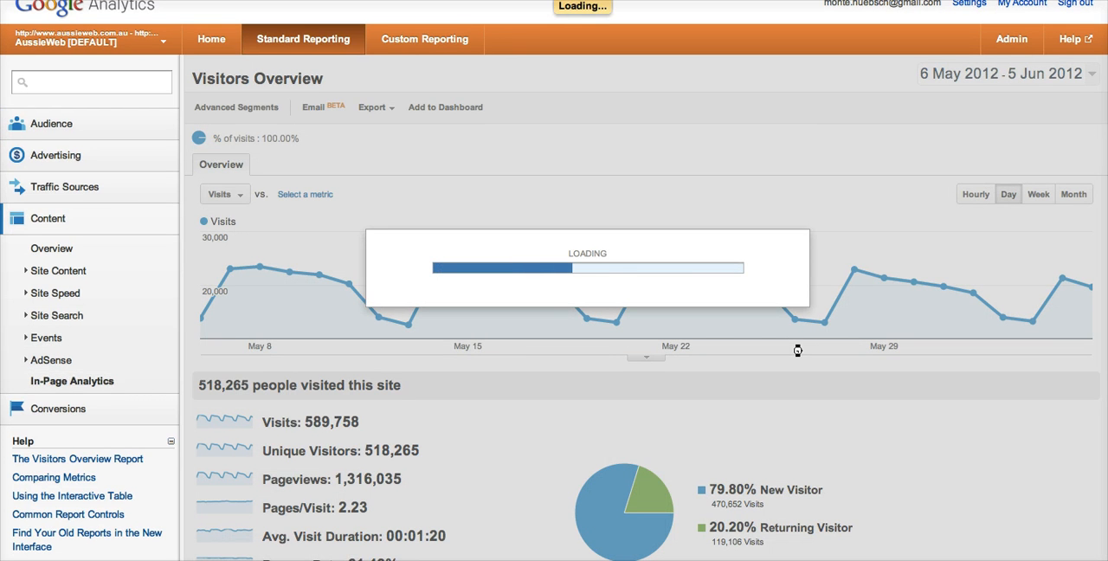
- Show click percentages on the AussieWeb home page links and scroll through the preview
left_click(73, 381)
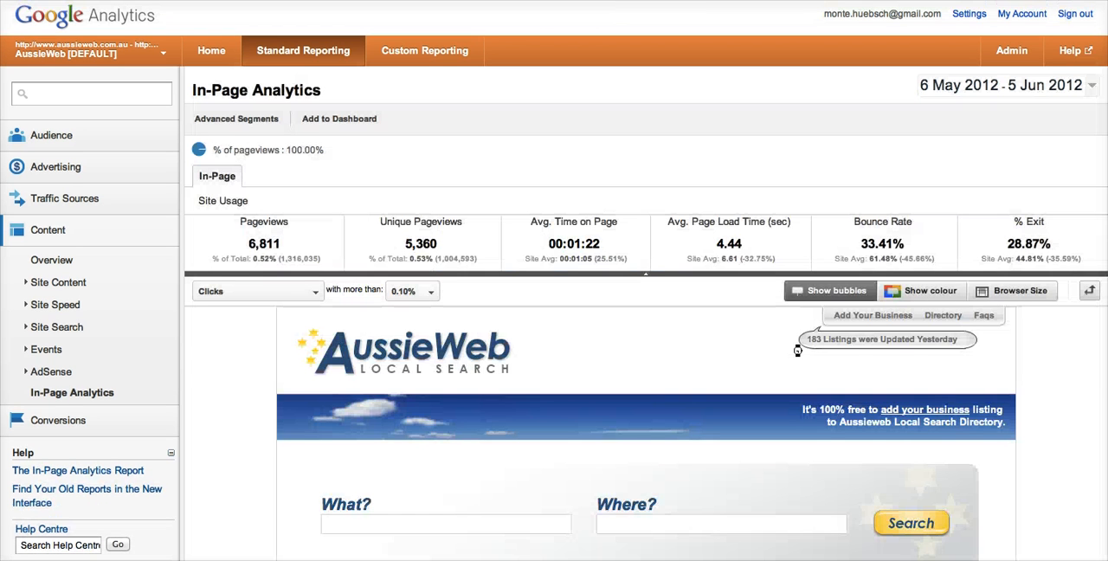
scroll("down", 3)
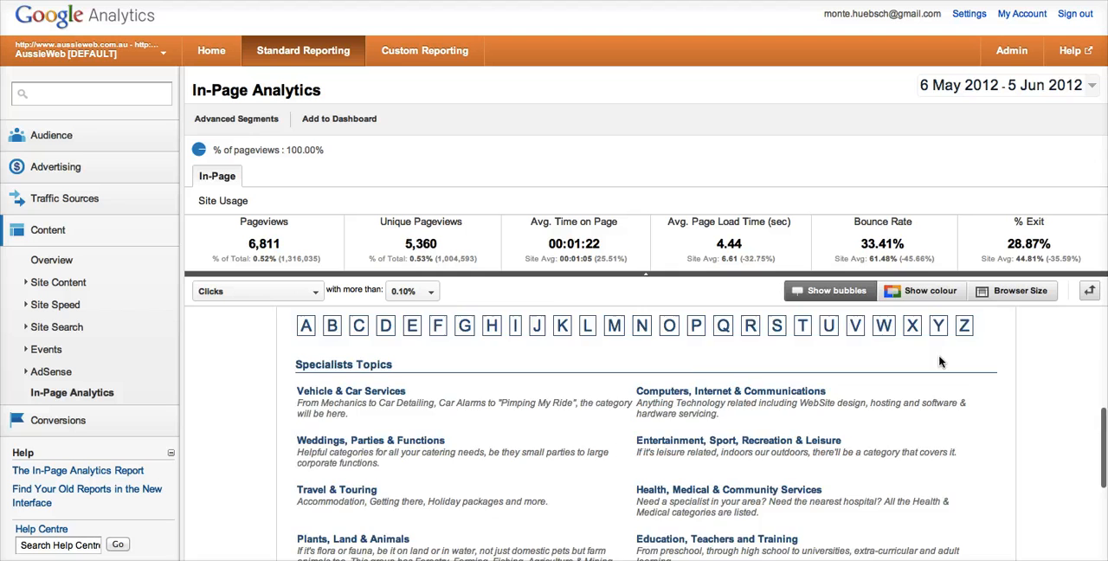
left_click(829, 291)
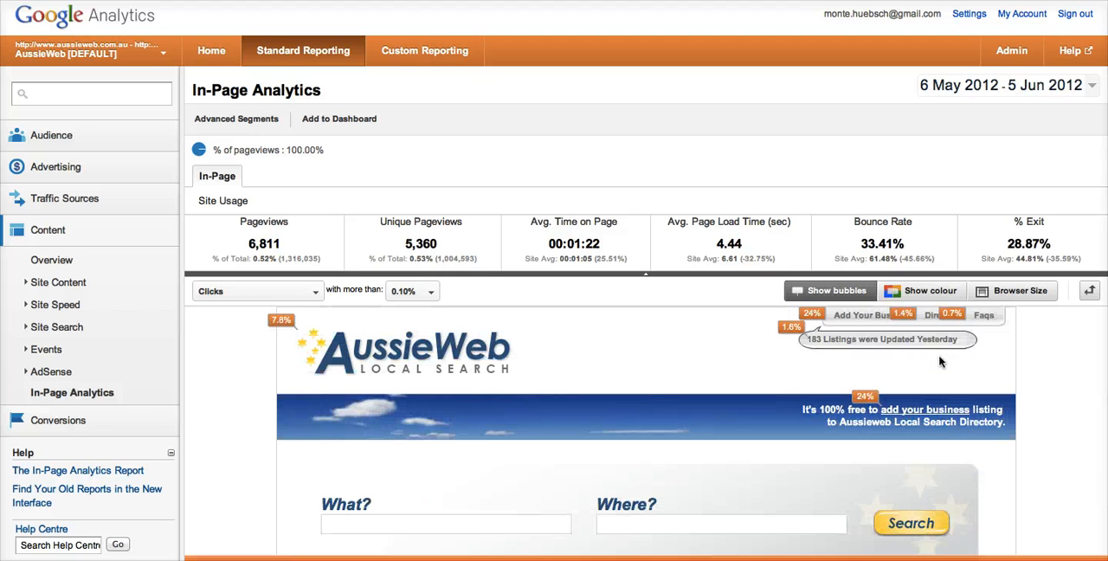
mouse_move(952, 312)
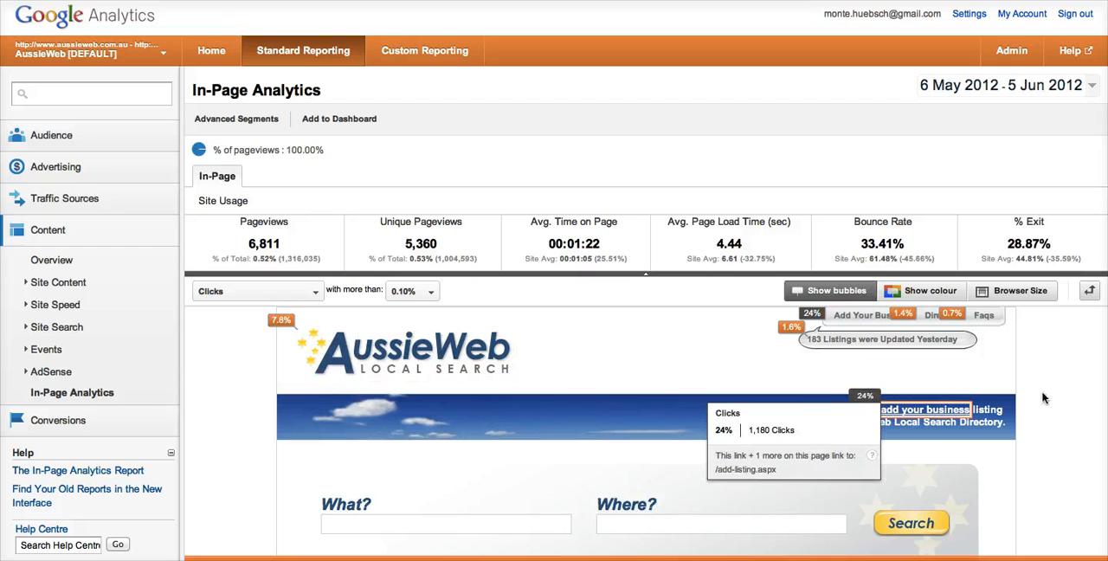
scroll("down", 3)
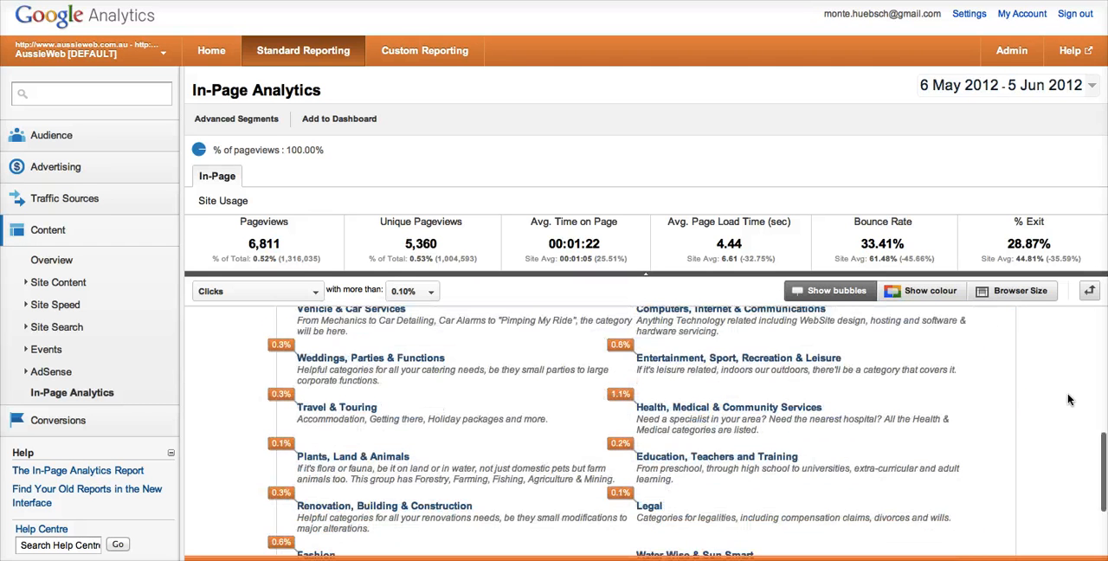
scroll("down", 3)
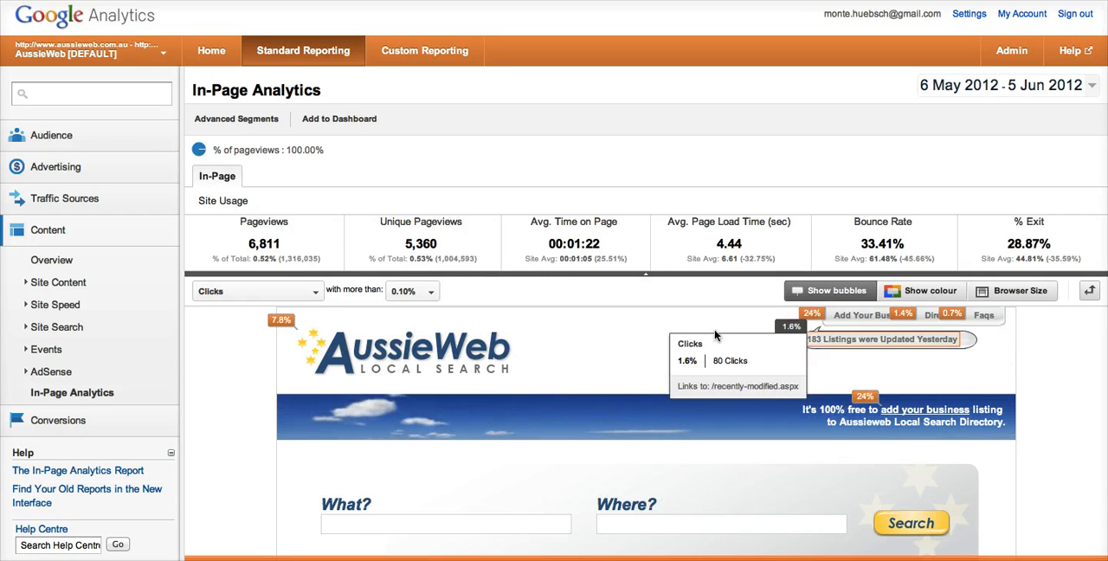
mouse_move(1056, 398)
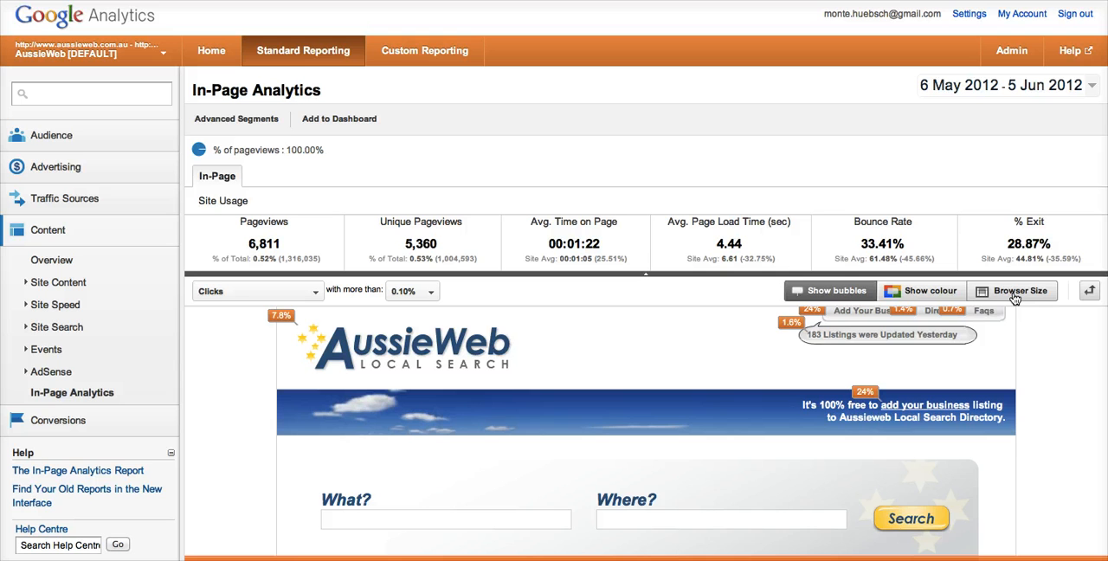
- Turn on the Browser Size overlay shading areas seen by fewer than 90% of visitors
left_click(1018, 291)
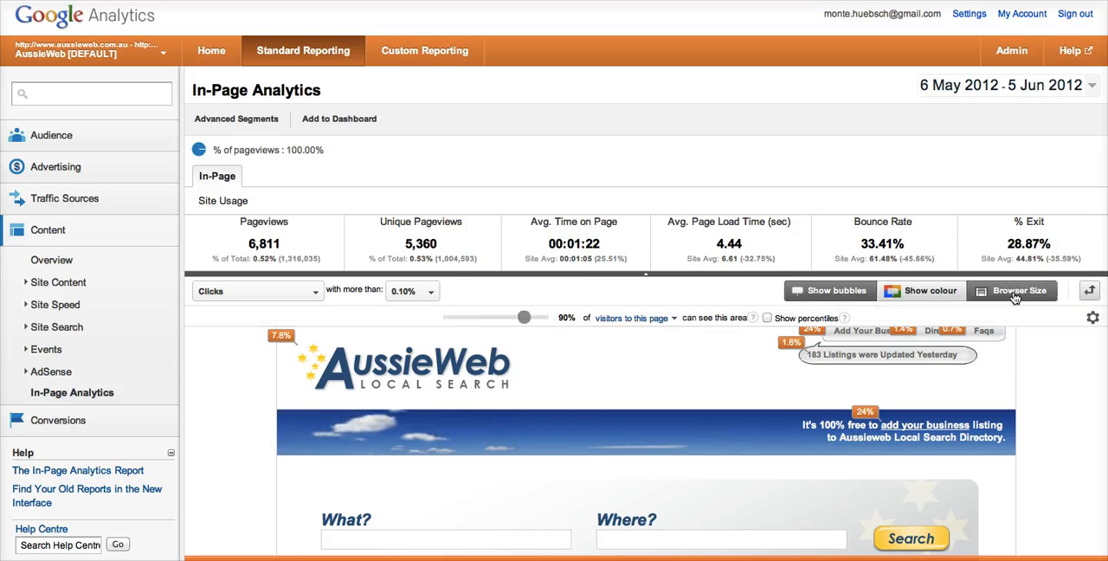
left_click(1017, 291)
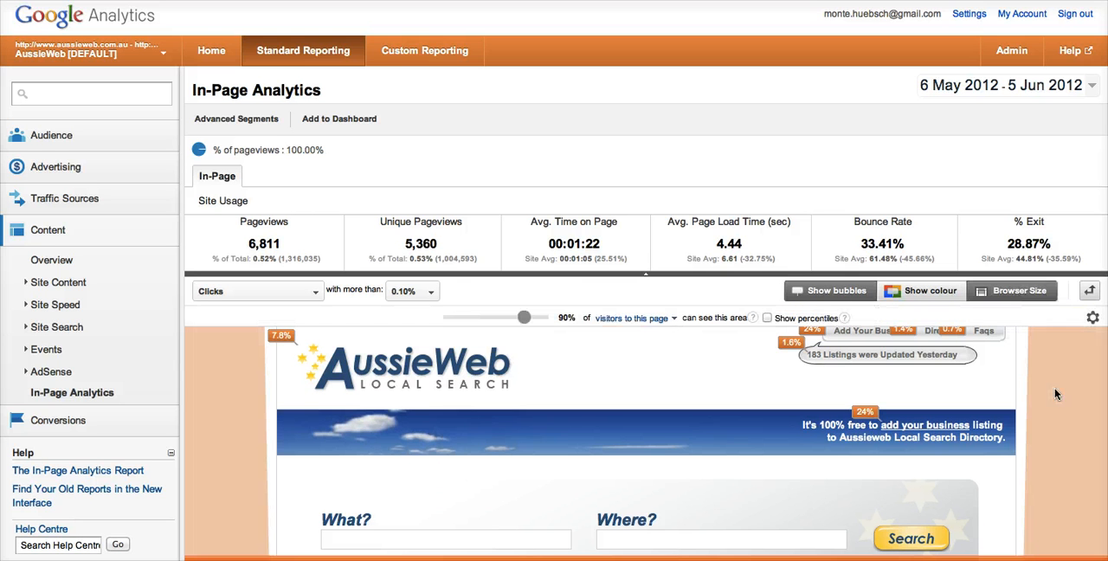
scroll("down", 3)
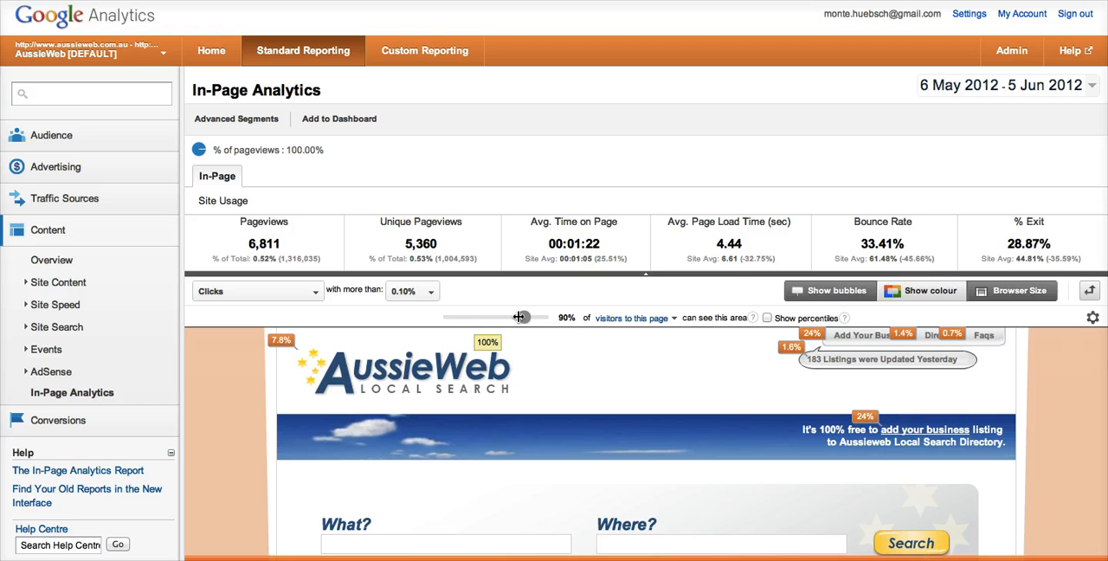
- Vary the Browser Size threshold through 92%, 100%, 62%, 75%, 100% and leave it at 93%
left_click_drag(520, 317, 530, 317)
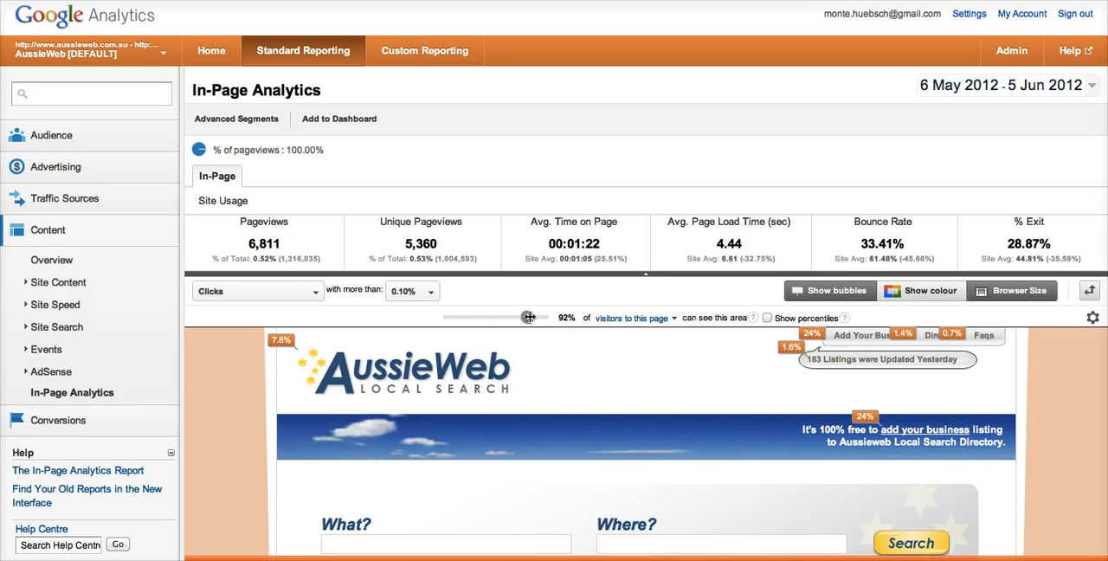
left_click_drag(530, 316, 542, 317)
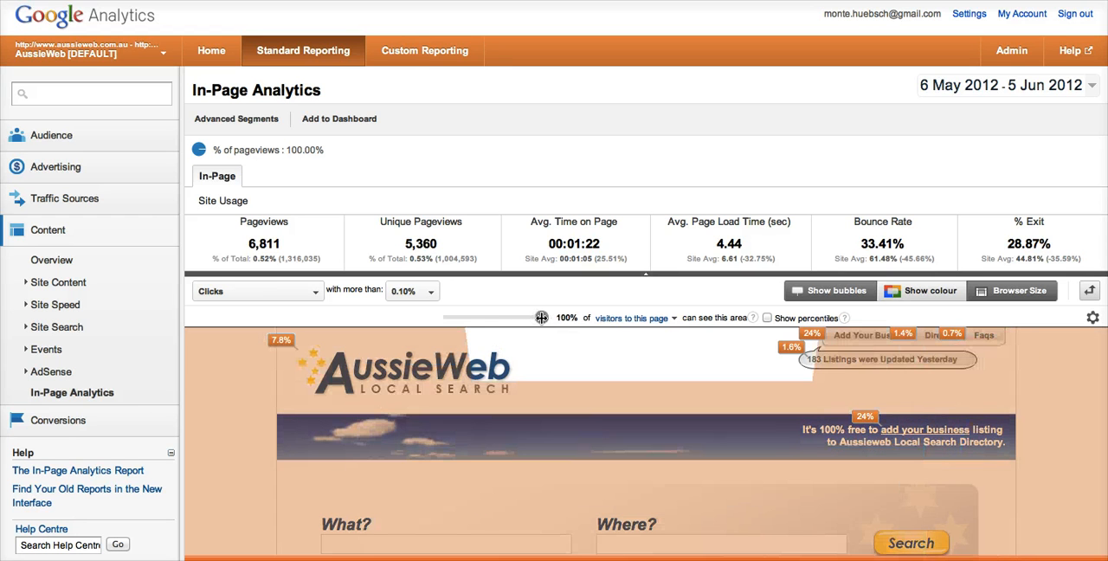
left_click_drag(544, 318, 528, 319)
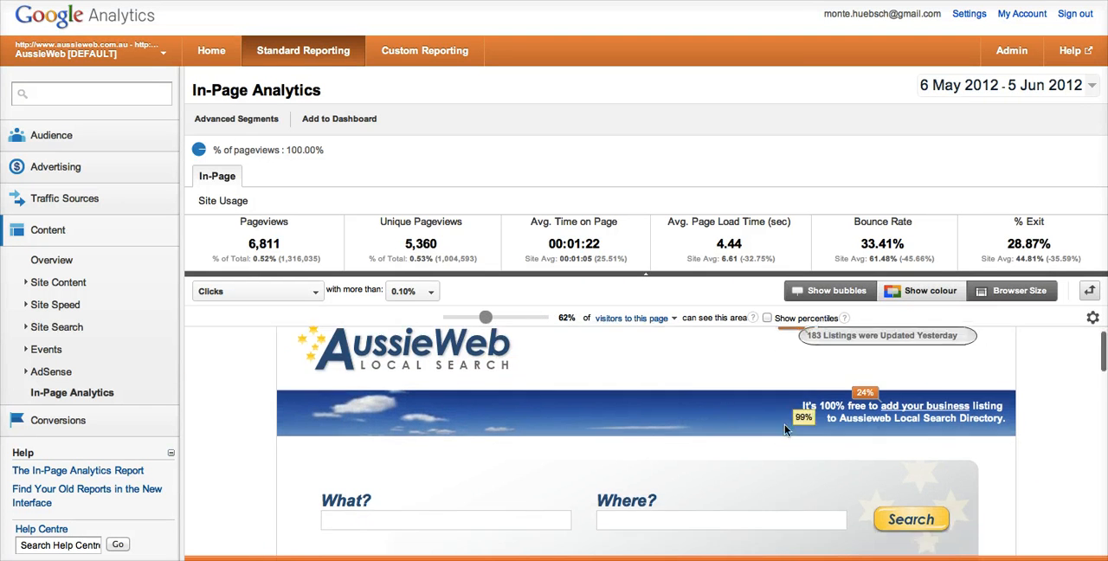
scroll("down", 3)
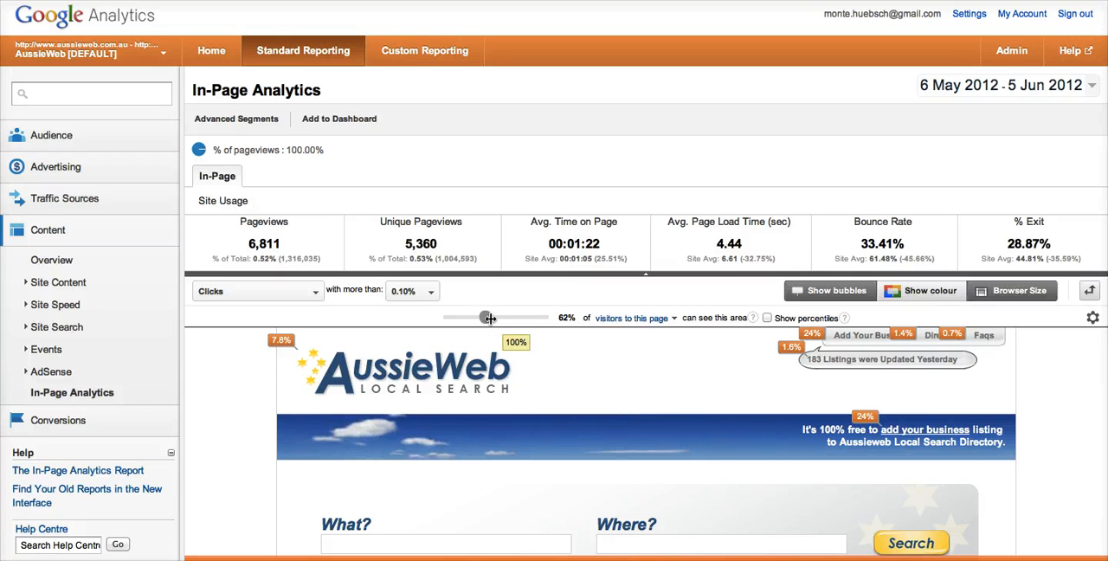
left_click_drag(489, 316, 498, 317)
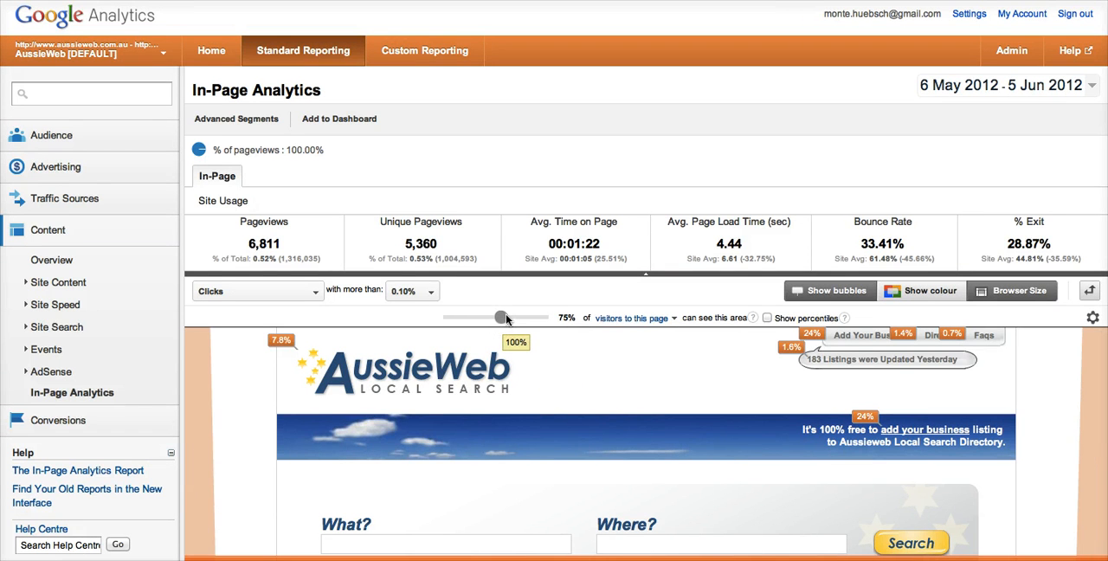
left_click_drag(498, 316, 542, 317)
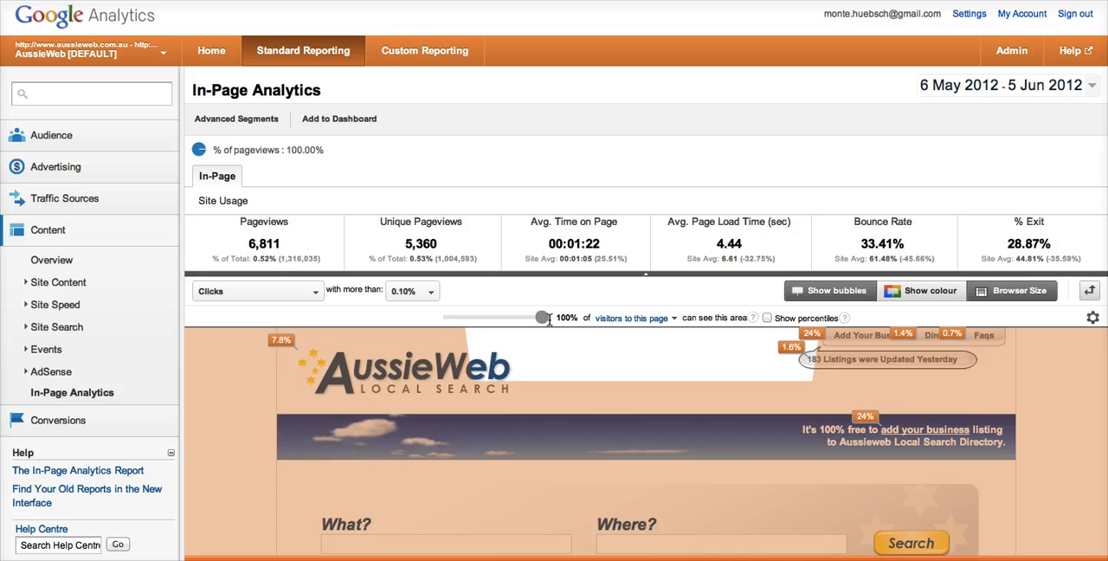
left_click_drag(542, 319, 523, 318)
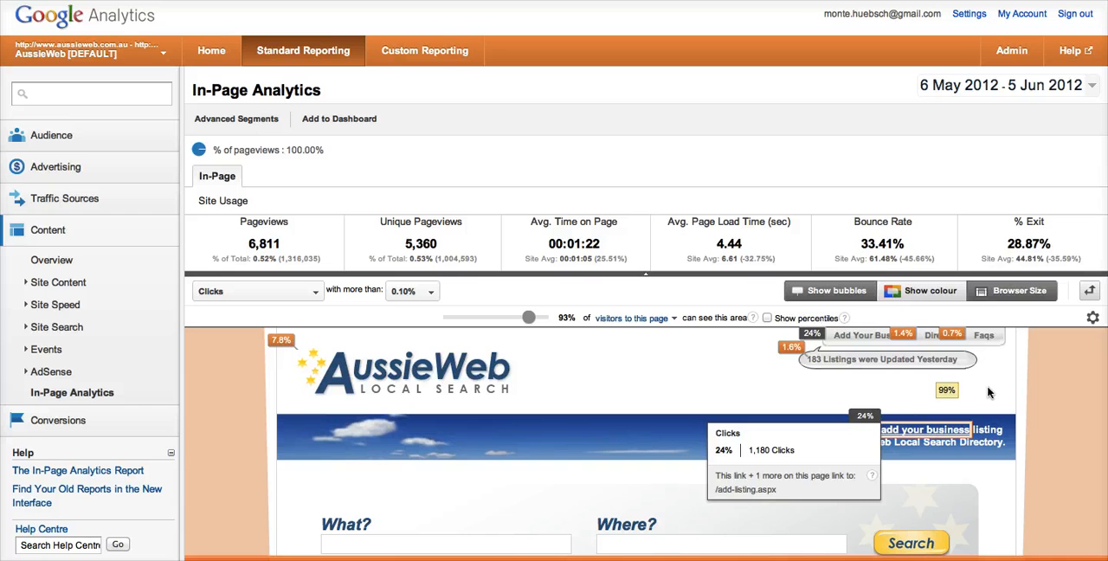
- Move the Browser Size threshold to 100%, 0%, 24% and settle on 82%
scroll("down", 3)
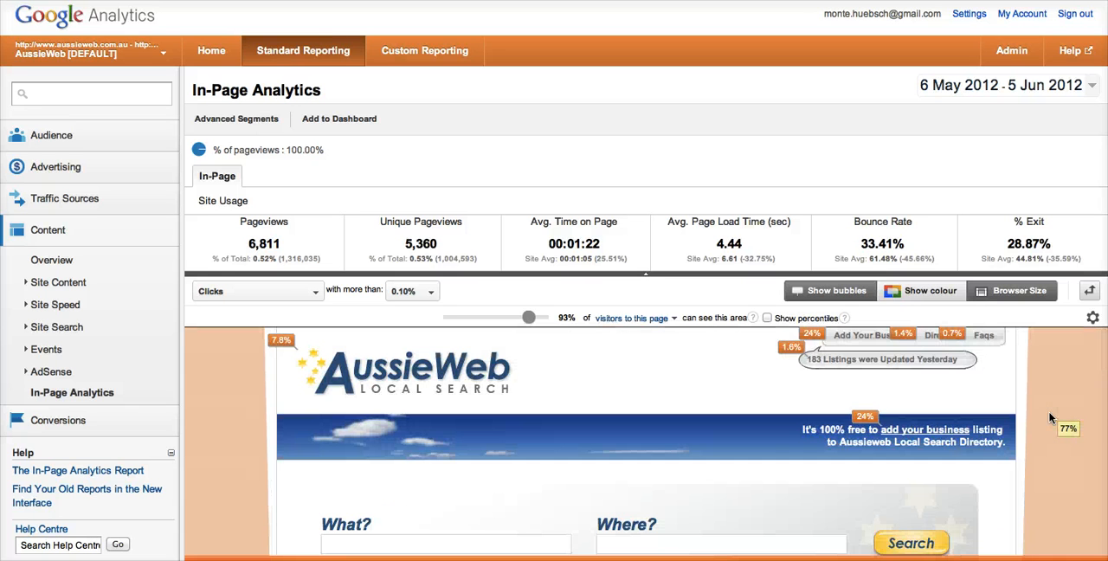
scroll("down", 3)
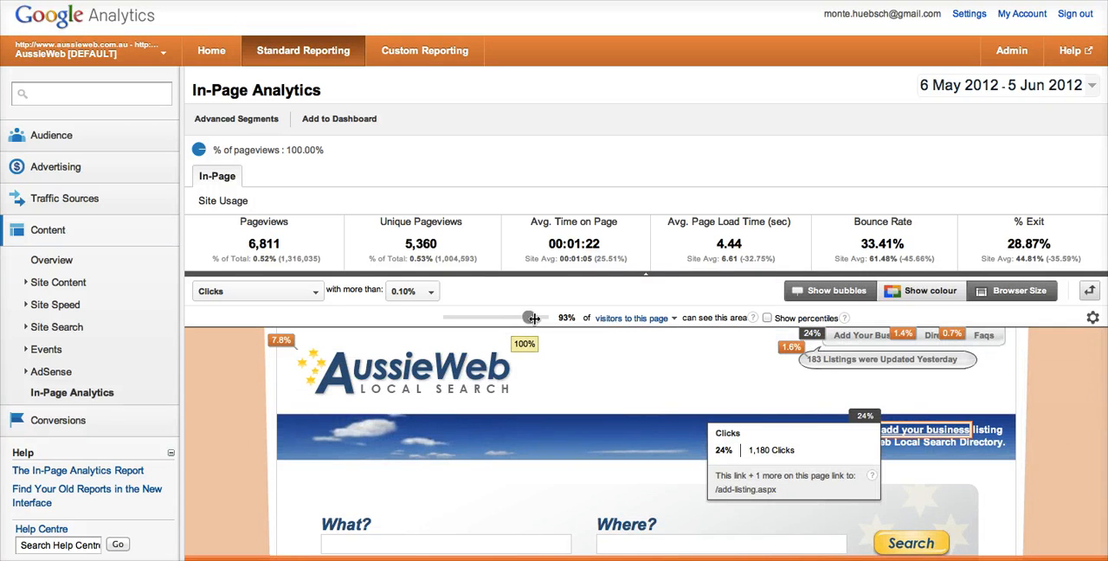
left_click_drag(531, 317, 540, 317)
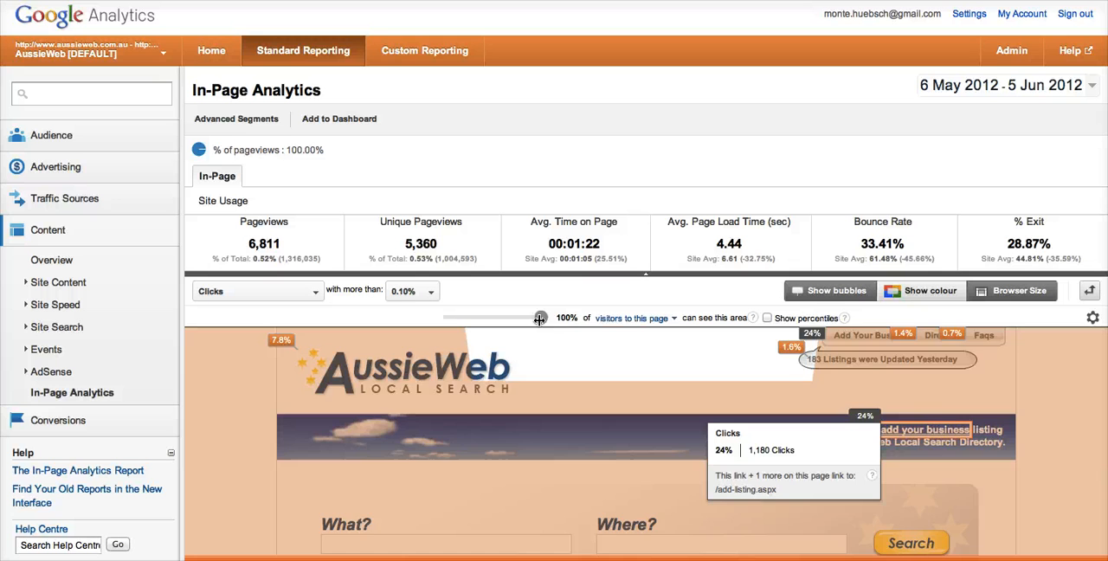
left_click_drag(540, 318, 450, 319)
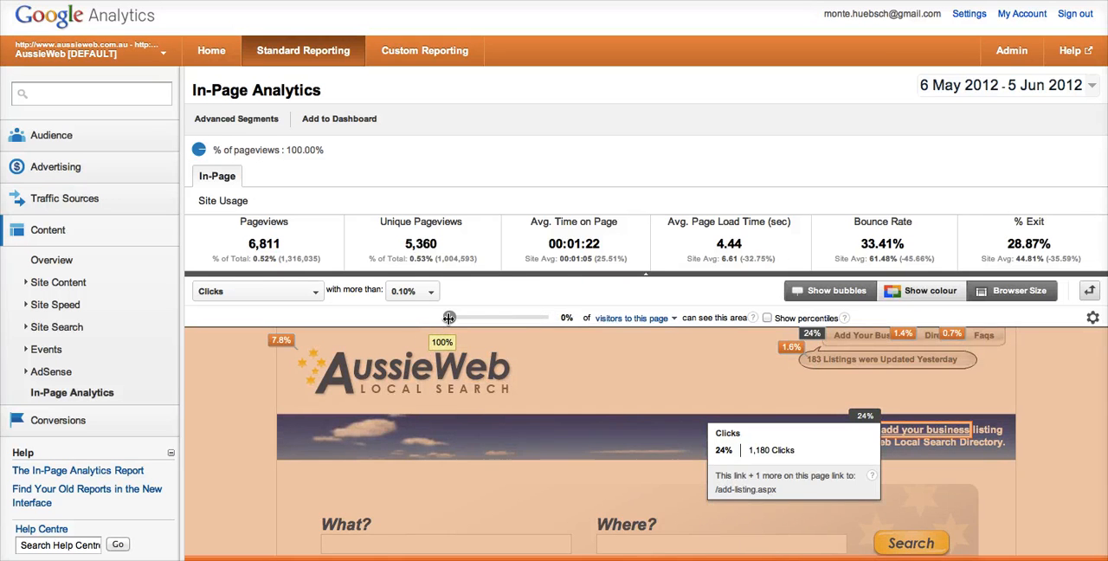
left_click_drag(448, 317, 452, 317)
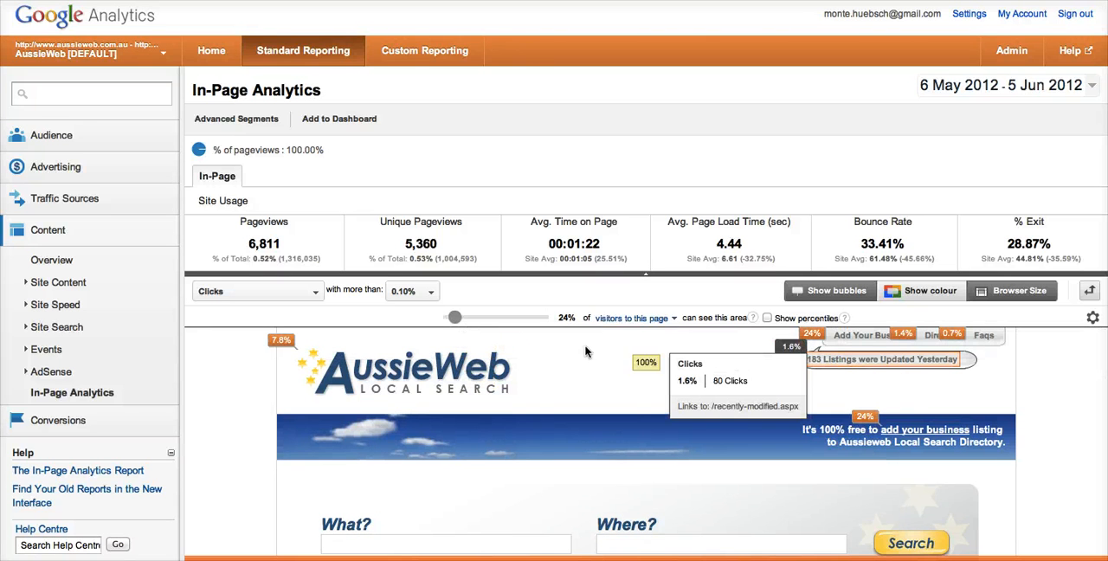
left_click_drag(454, 317, 495, 316)
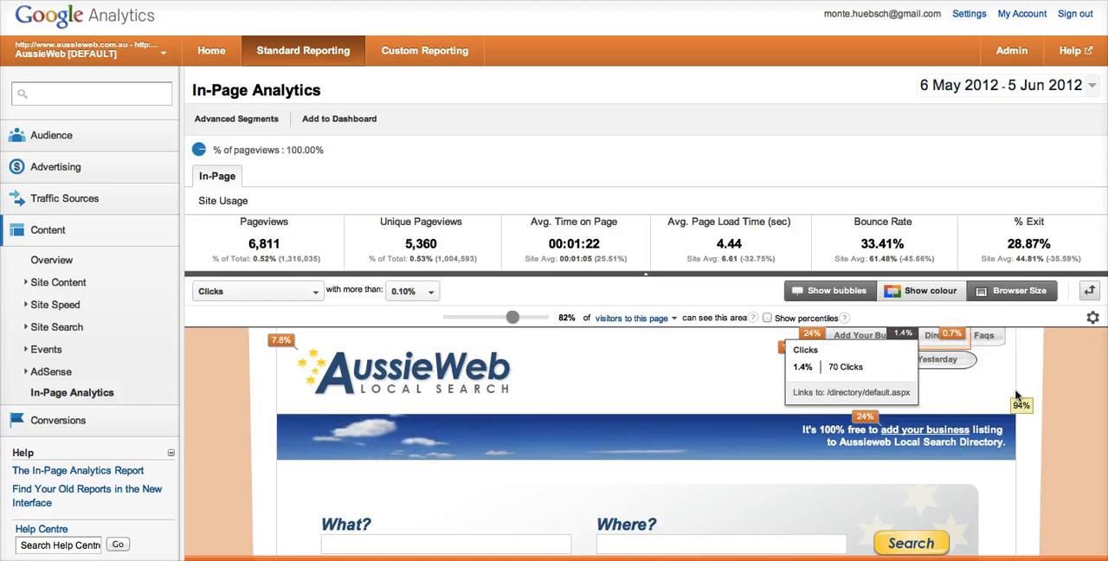
scroll("down", 3)
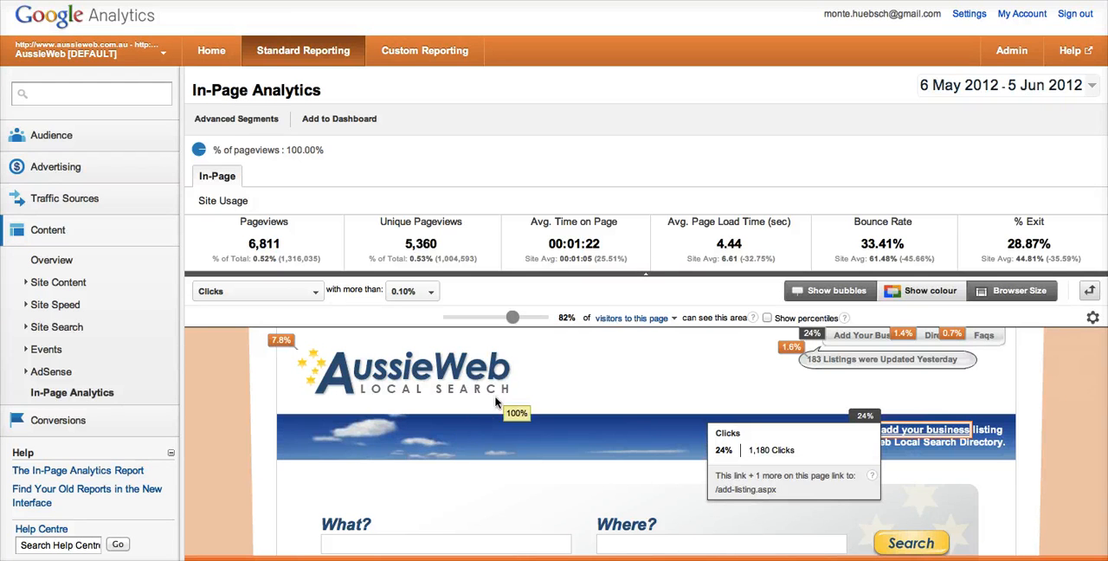
mouse_move(612, 386)
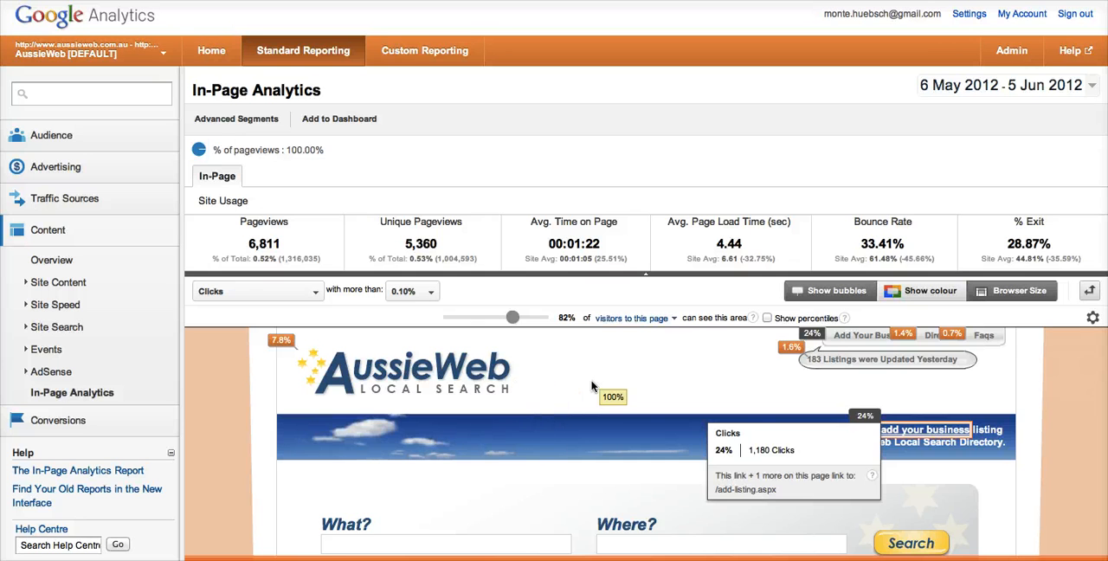